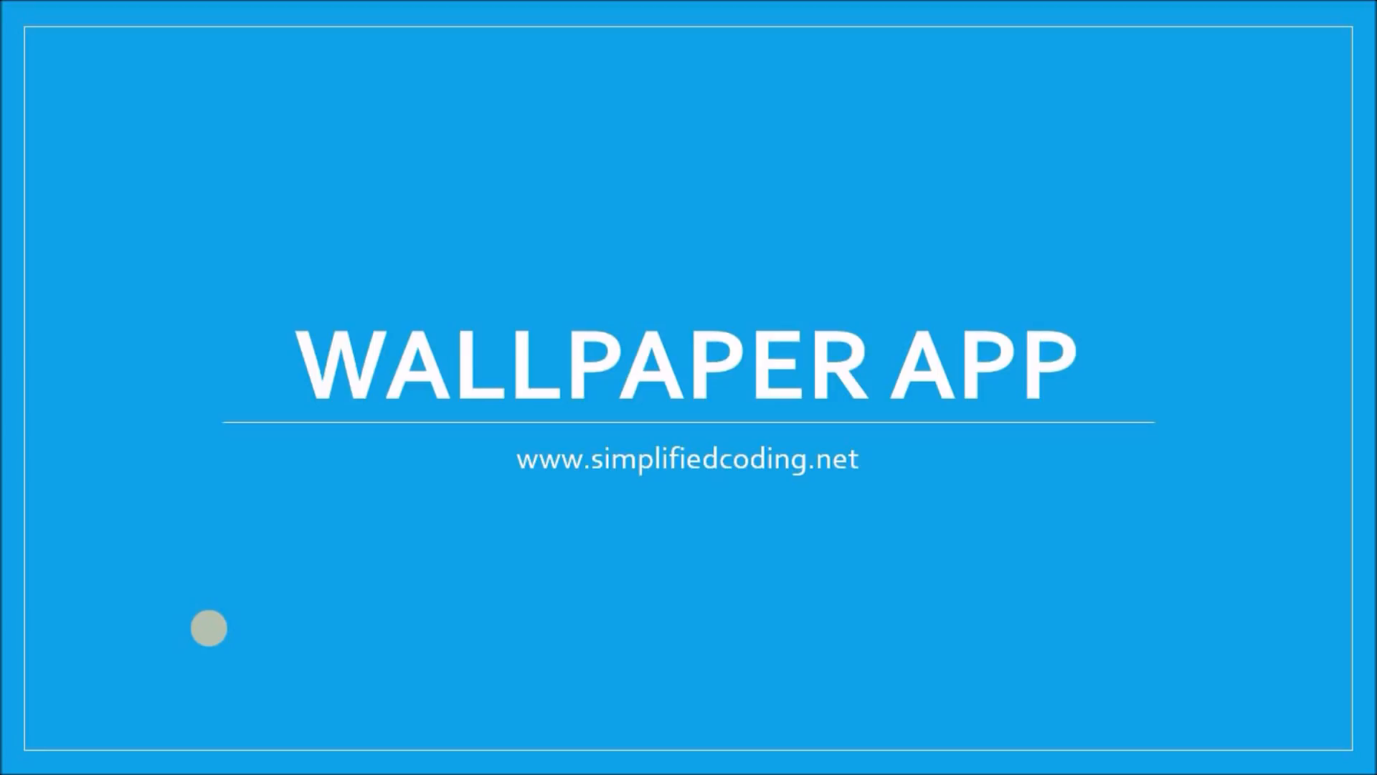
# Step: Advance the slideshow to the 'What we will be doing?' slide listing admin panel, app, ads and publishing
pyautogui.press('Right')
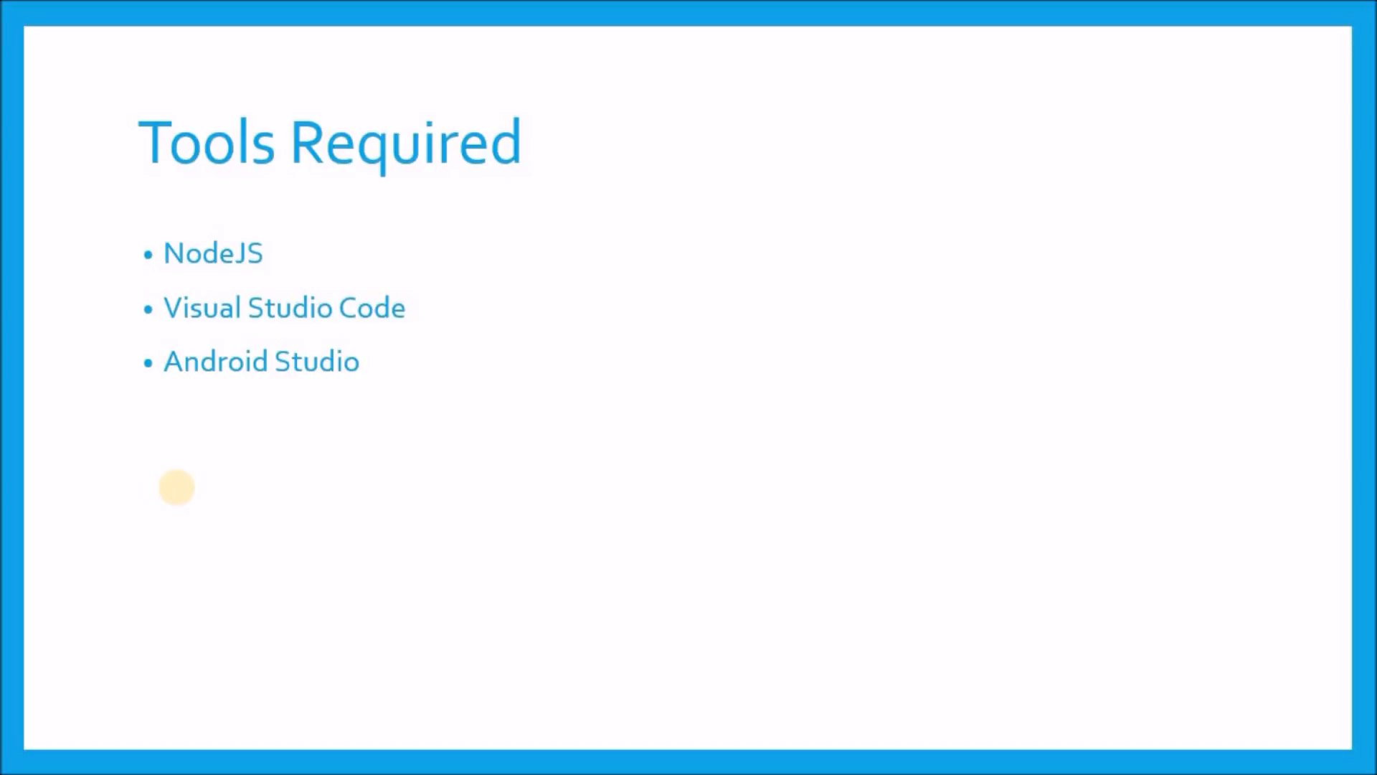
pyautogui.moveTo(1114, 376)
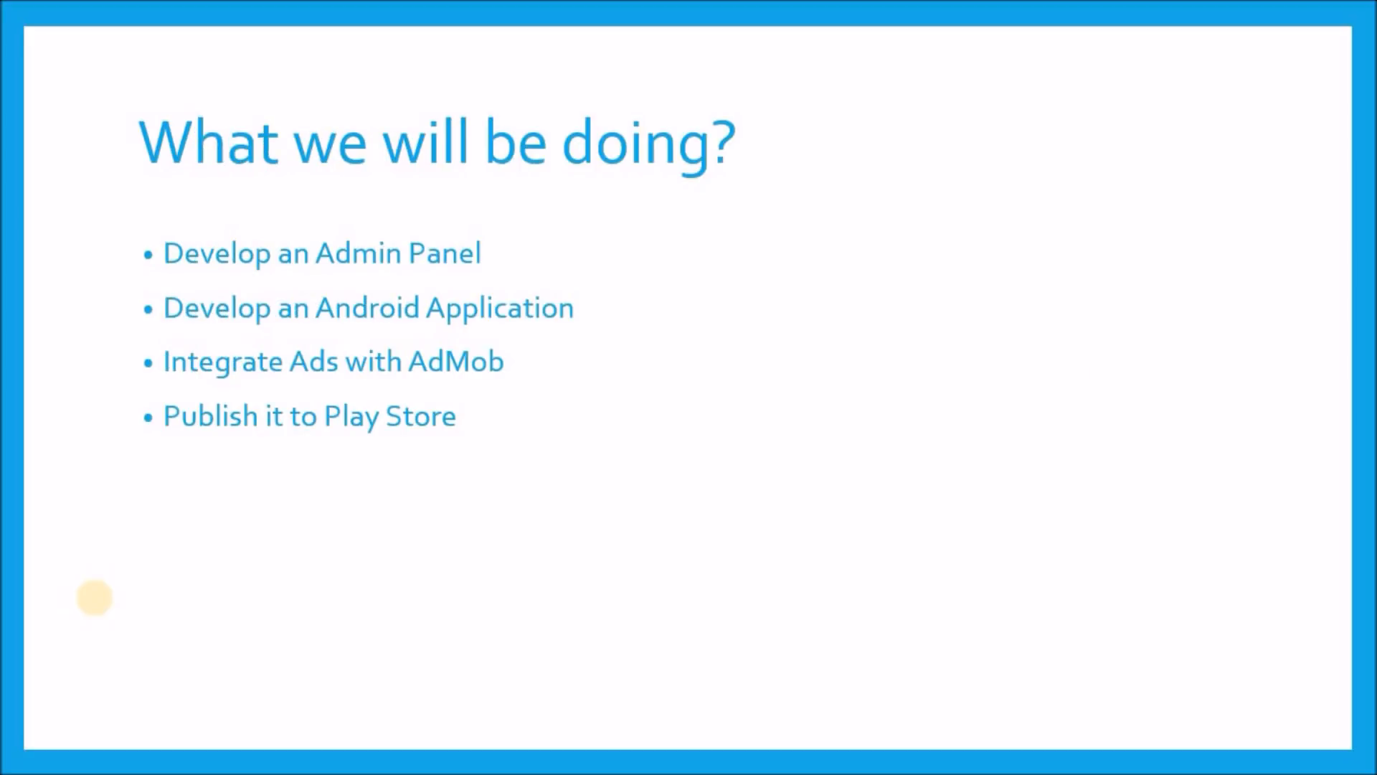
pyautogui.moveTo(99, 606)
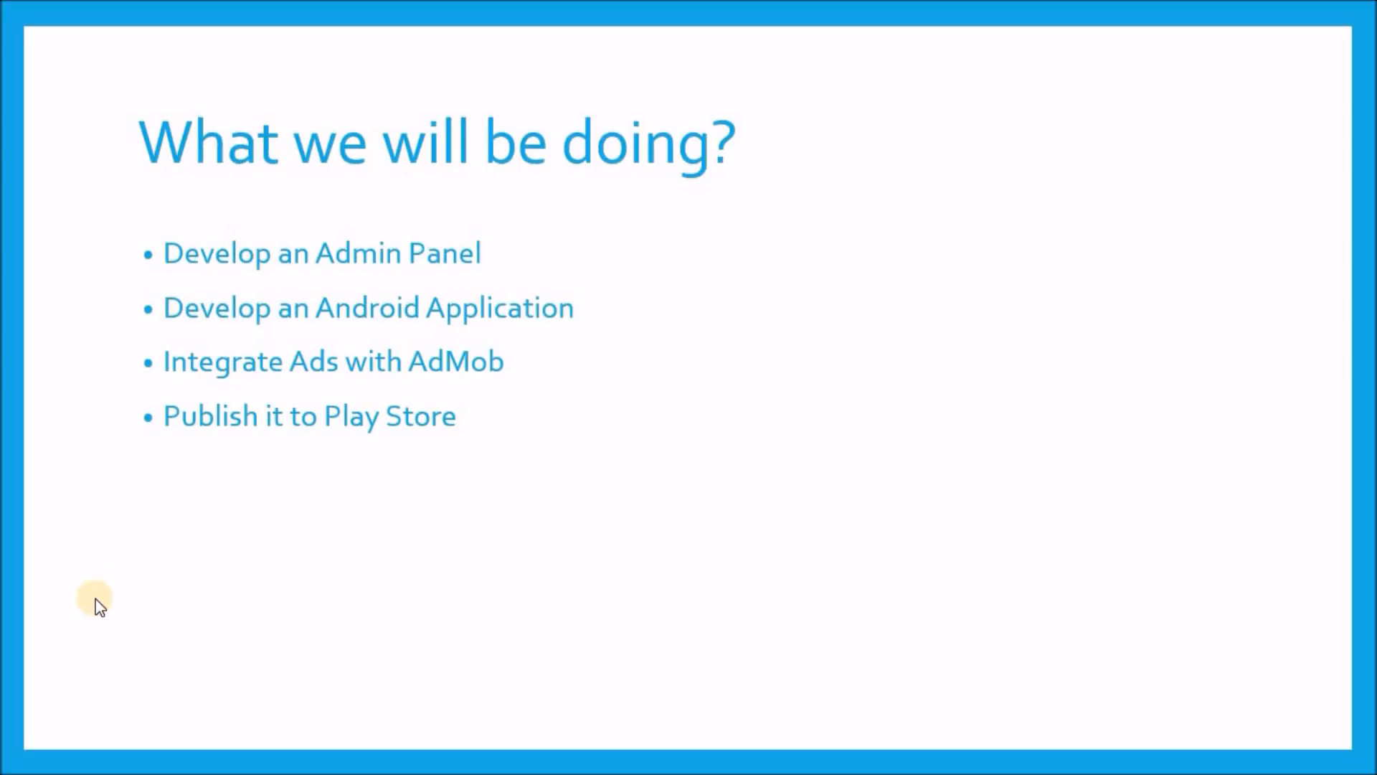